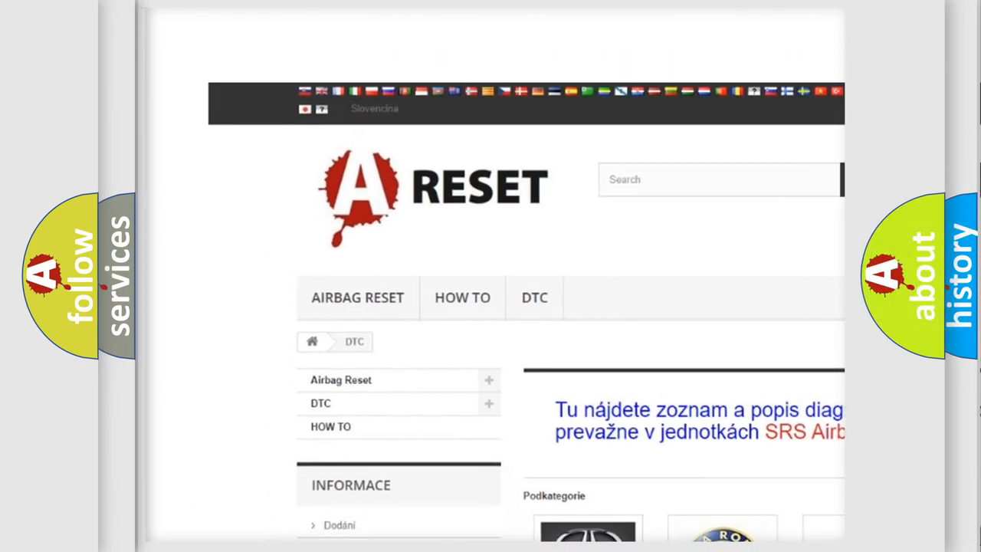
# Step: Select the FIAT DTC subcategory from the brand grid and view its code list down to the footer
pyautogui.scroll(-3)
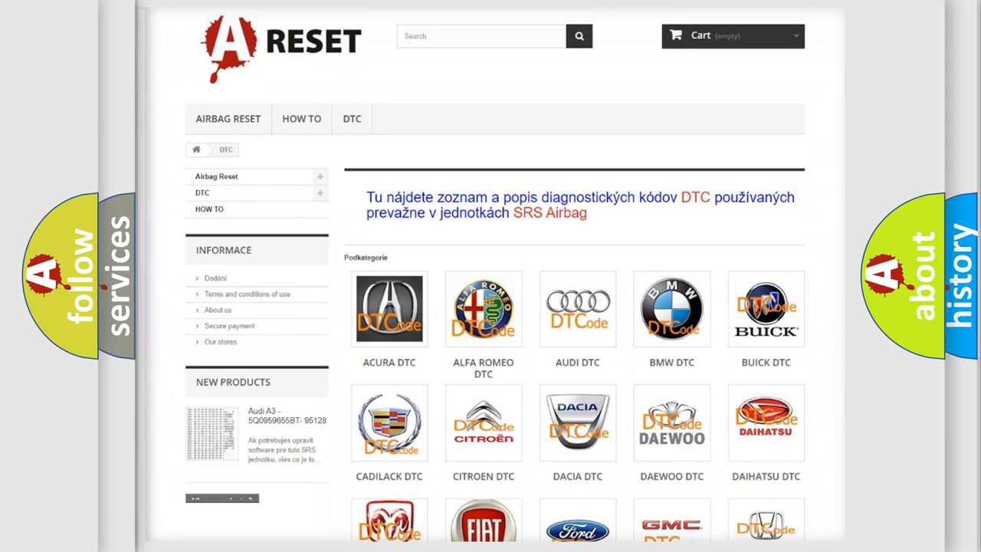
pyautogui.scroll(-3)
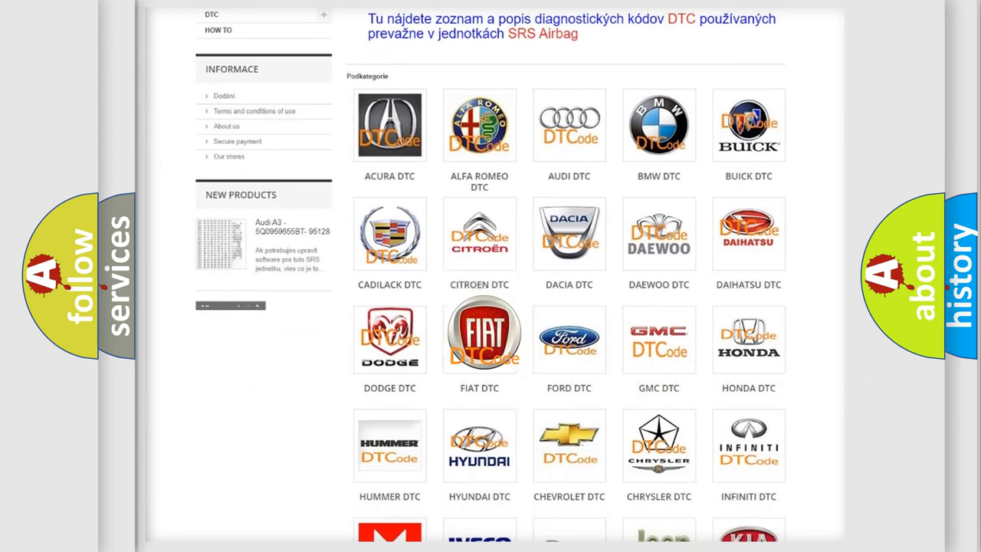
pyautogui.click(478, 334)
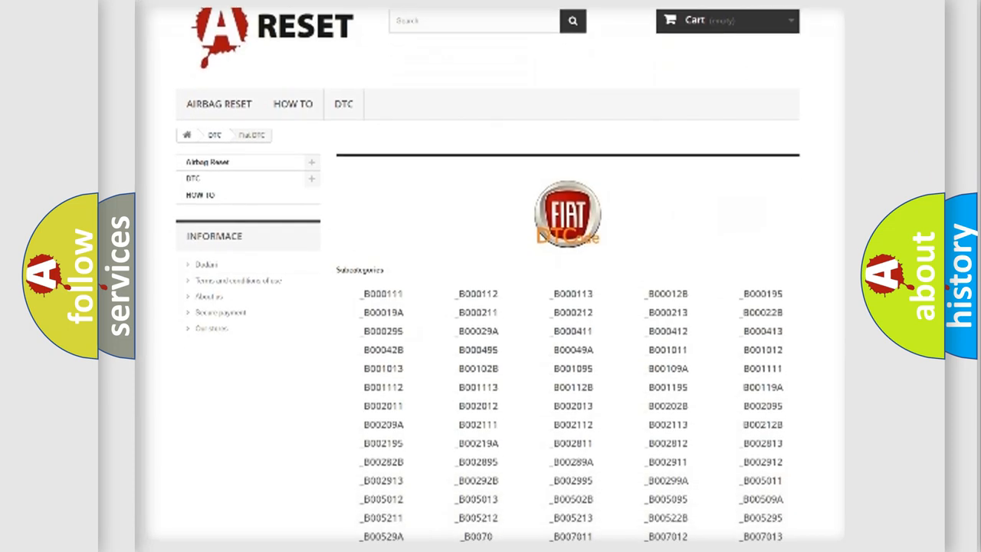
pyautogui.scroll(-3)
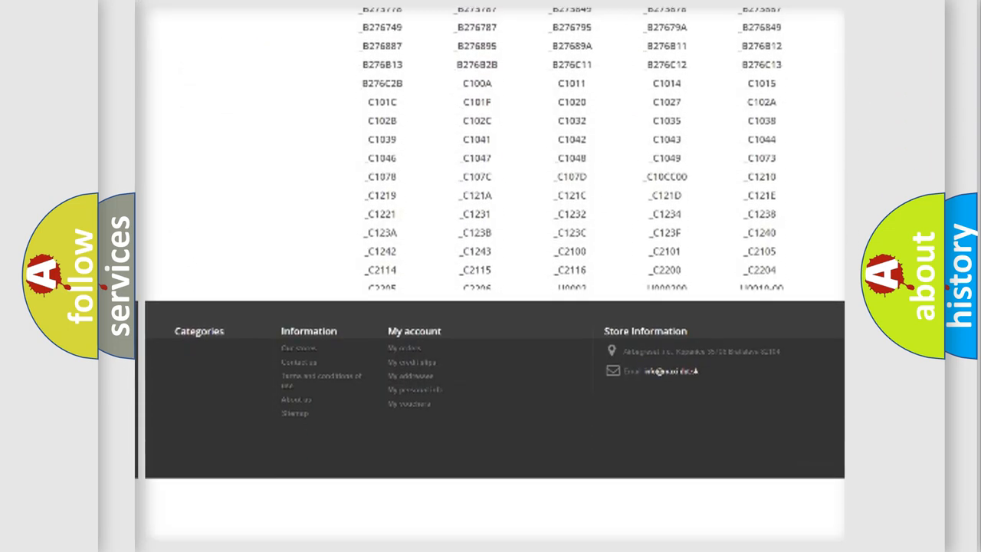